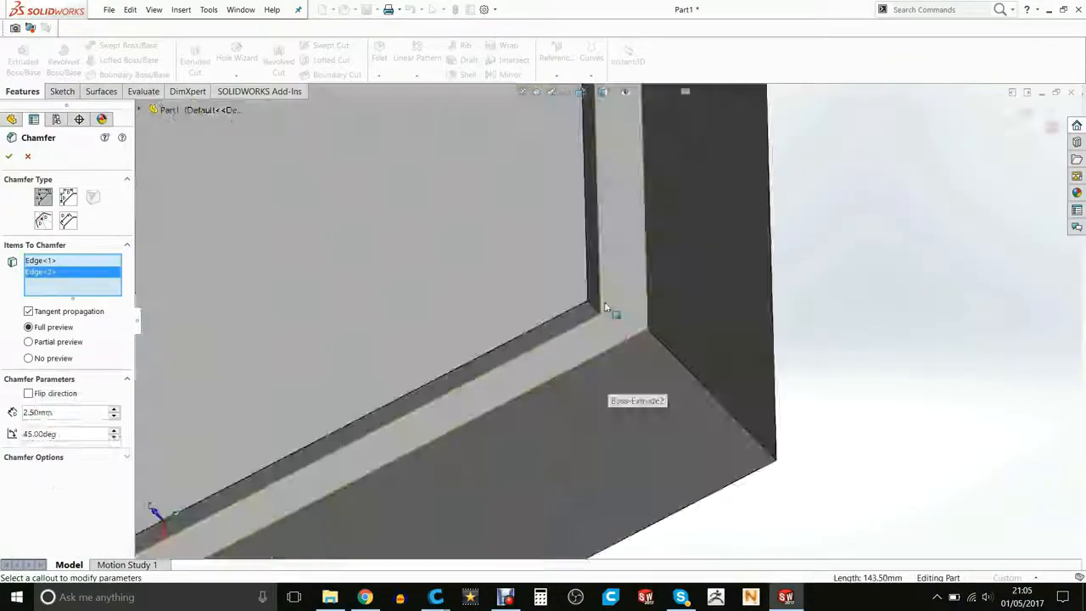
Step: Confirm the 2.50 mm, 45 degree chamfer on the frame's inner opening edges
{"action": "left_click", "coordinate": [10, 157]}
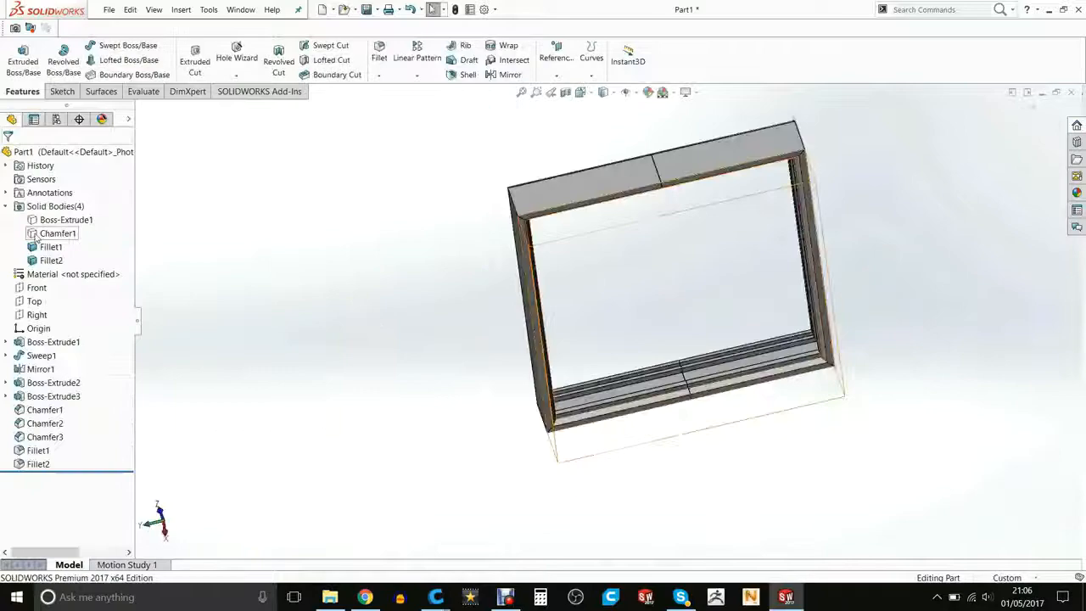
{"action": "left_click", "coordinate": [467, 75]}
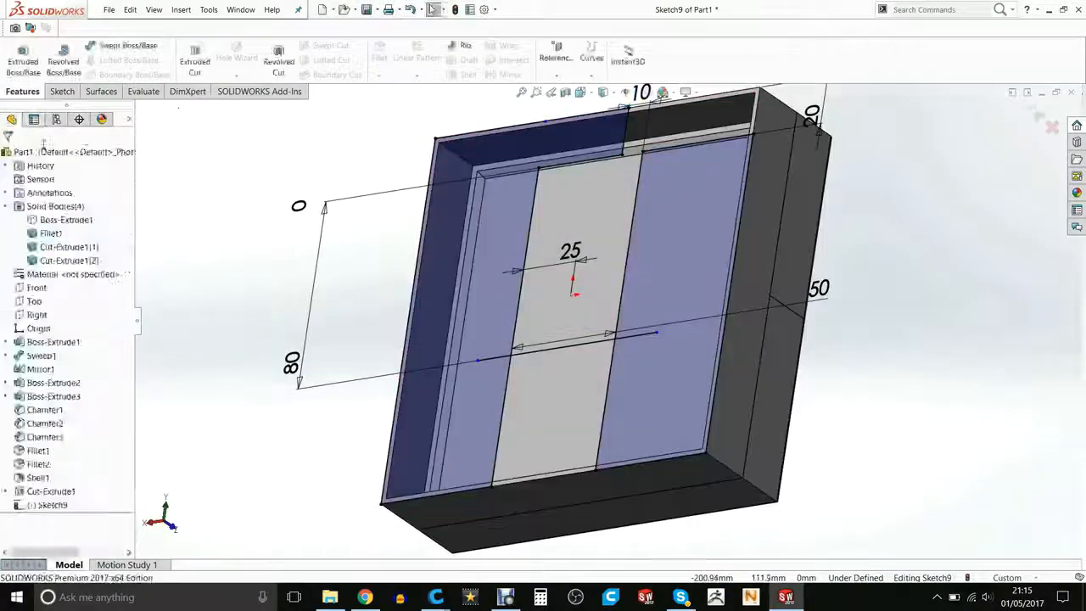
Step: Offset the battery compartment outline by 0.50 mm with Reverse checked and confirm
{"action": "left_click", "coordinate": [22, 59]}
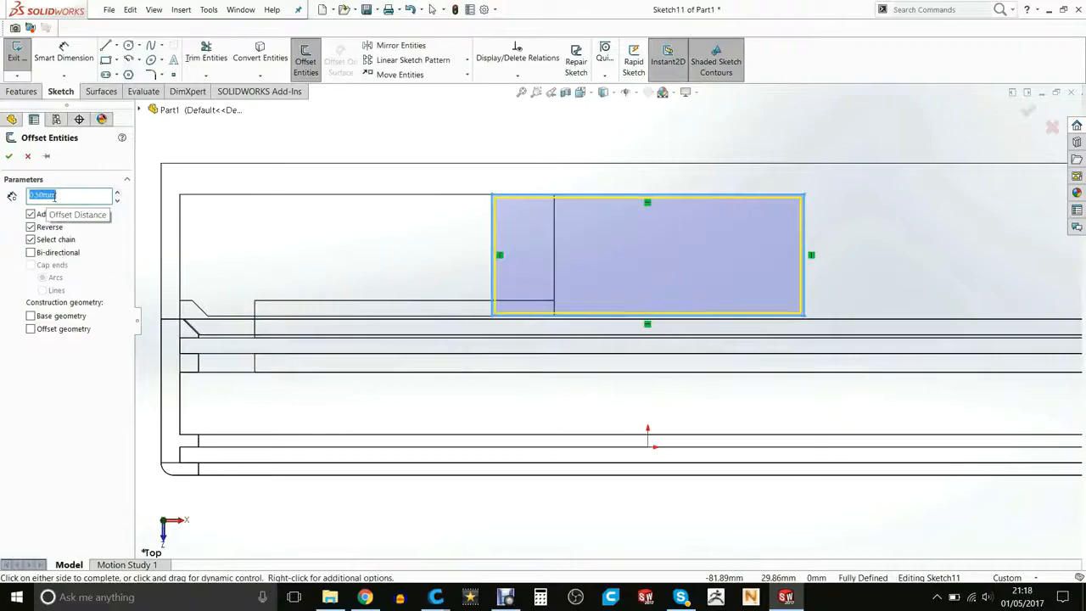
{"action": "left_click", "coordinate": [8, 155]}
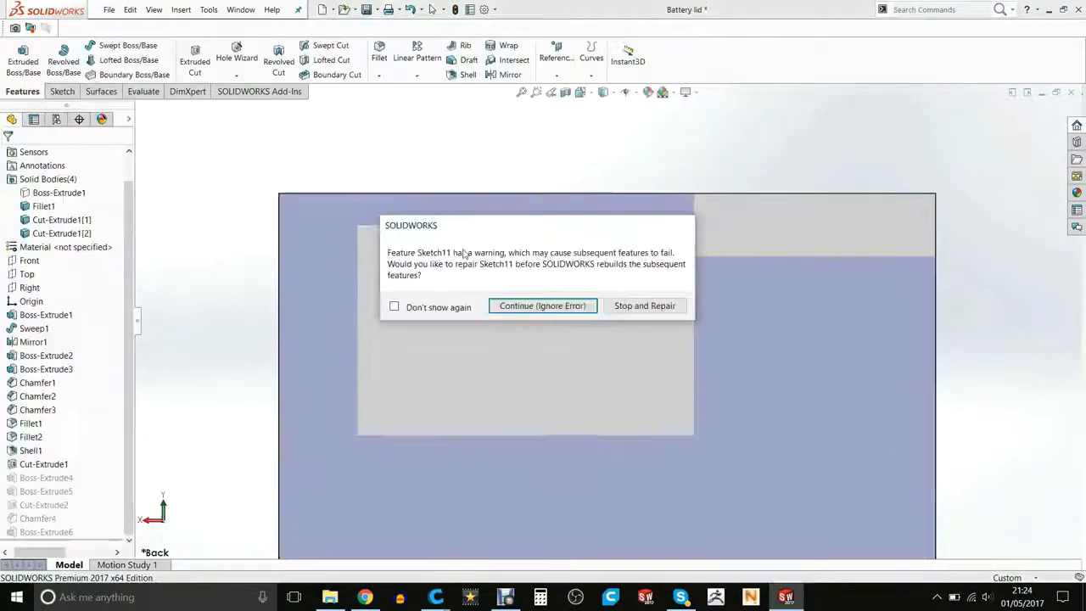
Step: Ignore the Sketch11 rebuild error and place a circle at the lid's chamfered end
{"action": "left_click", "coordinate": [543, 306]}
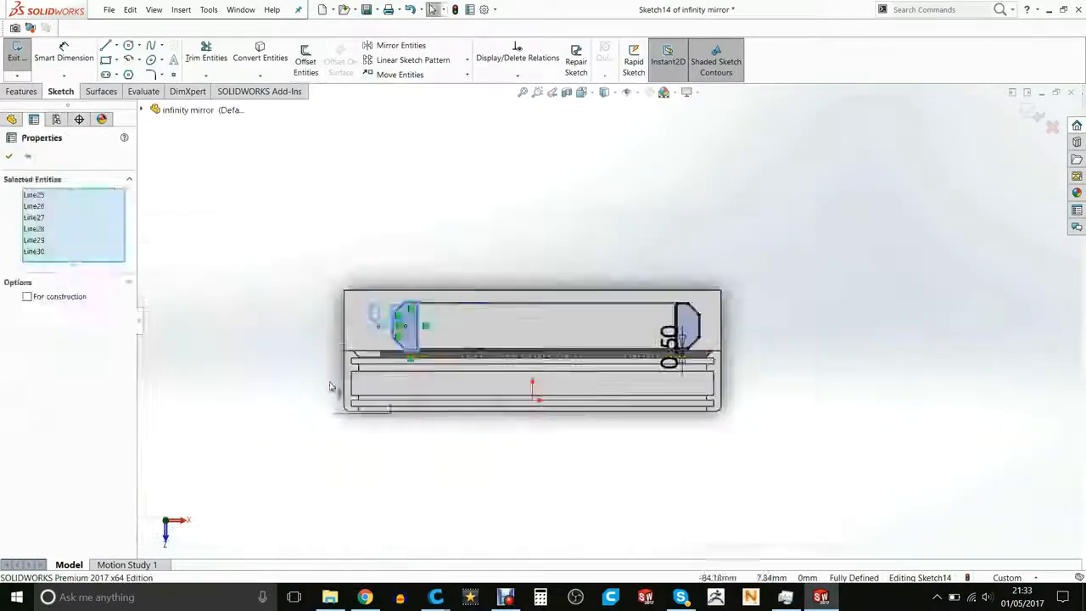
{"action": "left_click", "coordinate": [129, 45]}
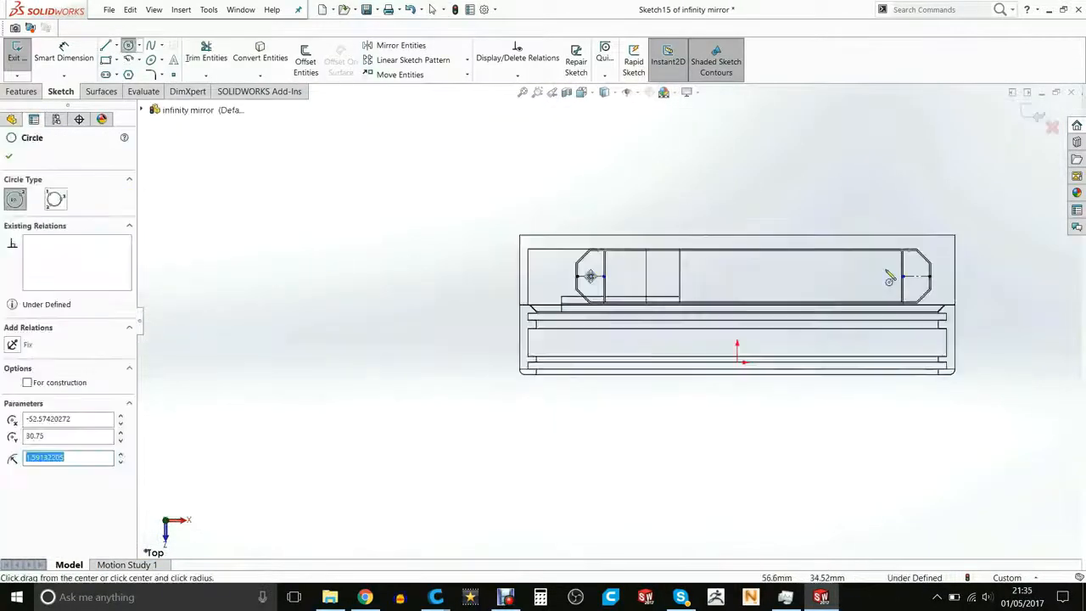